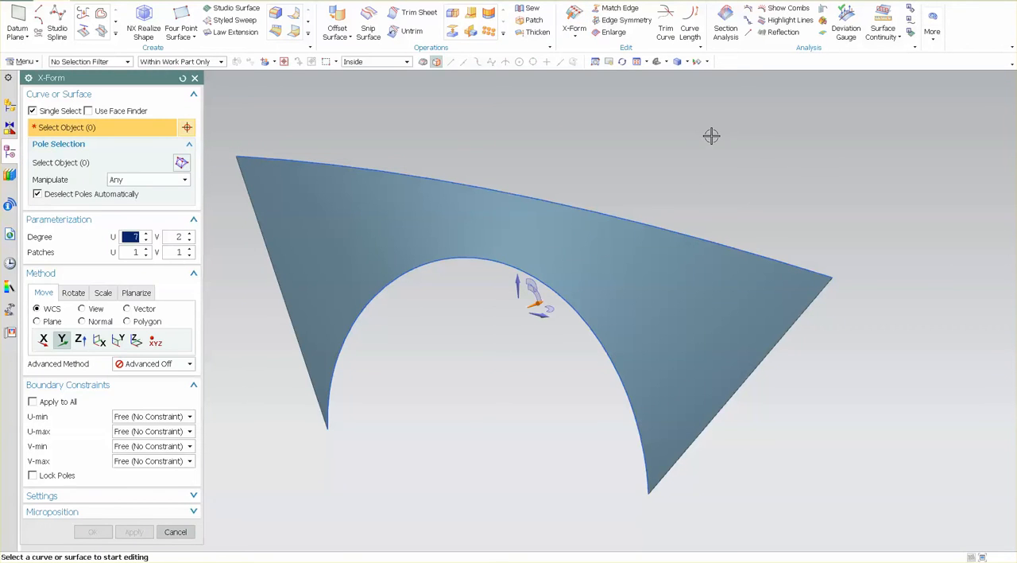
# Start X-Form on the triangular arch surface to edit its poles.
pyautogui.click(516, 238)
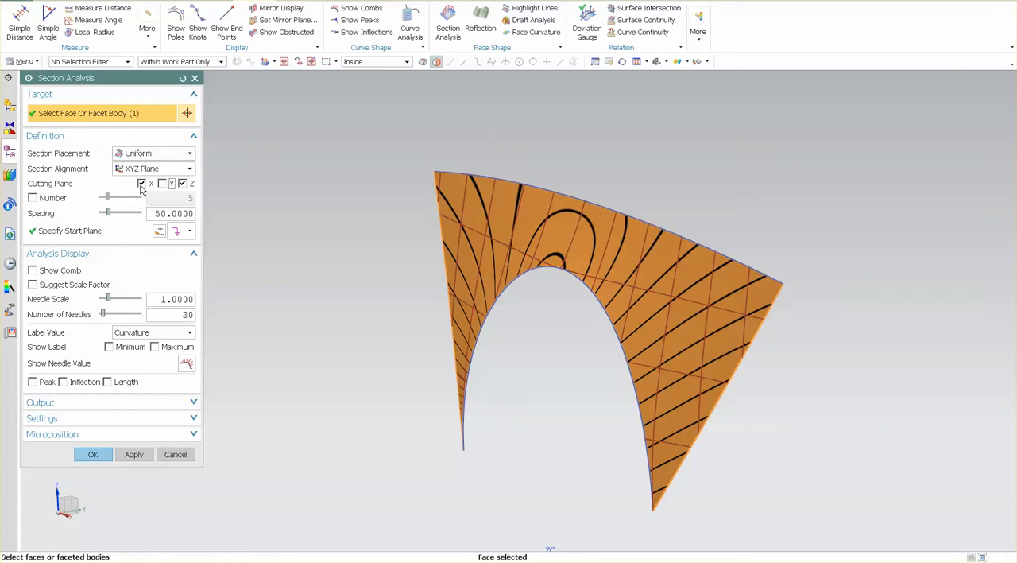
# Apply Section Analysis with uniform X cuts, Show Comb and suggested scale factor.
pyautogui.click(32, 283)
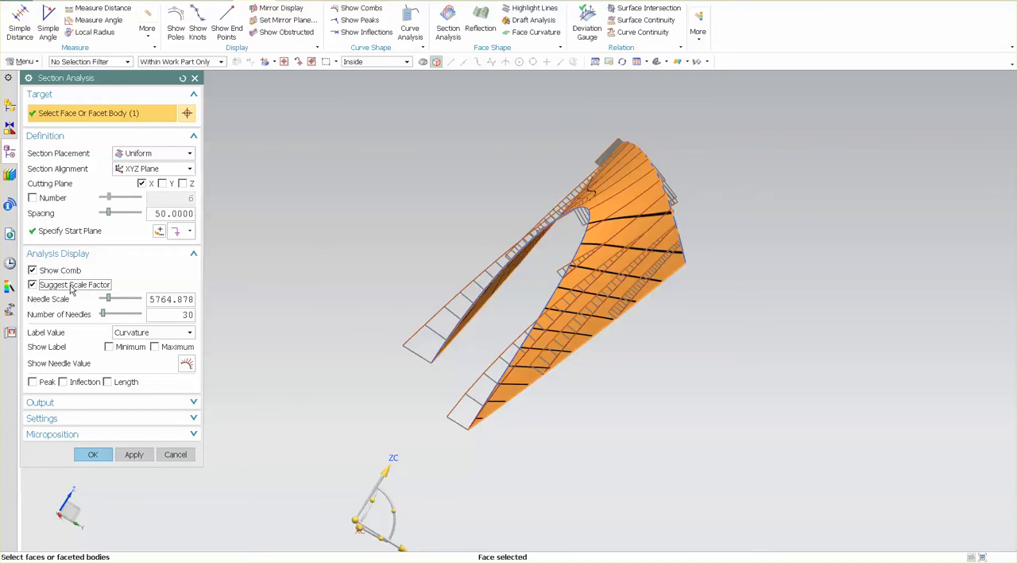